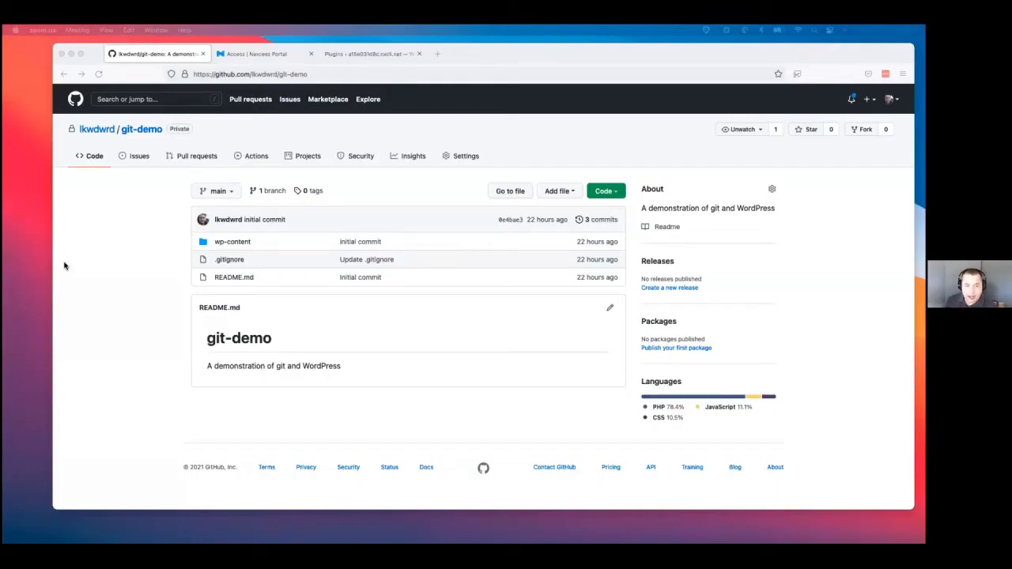
mouse_move(158, 296)
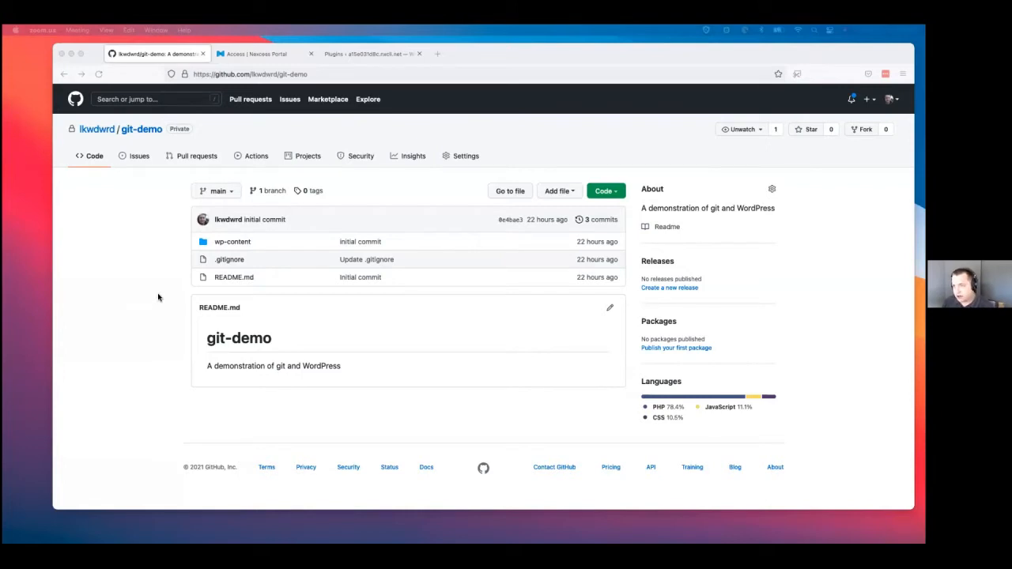
mouse_move(262, 269)
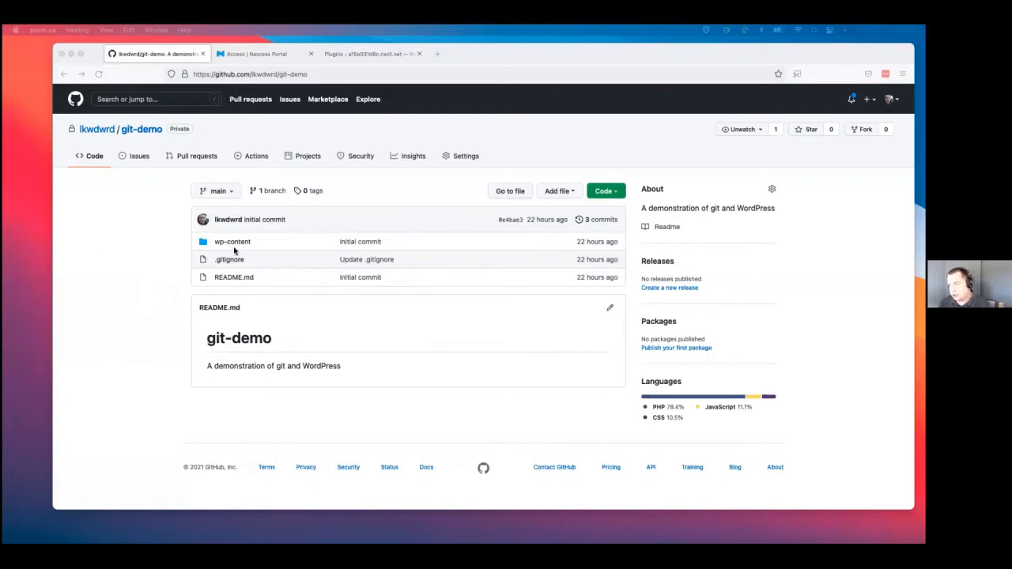
mouse_move(190, 247)
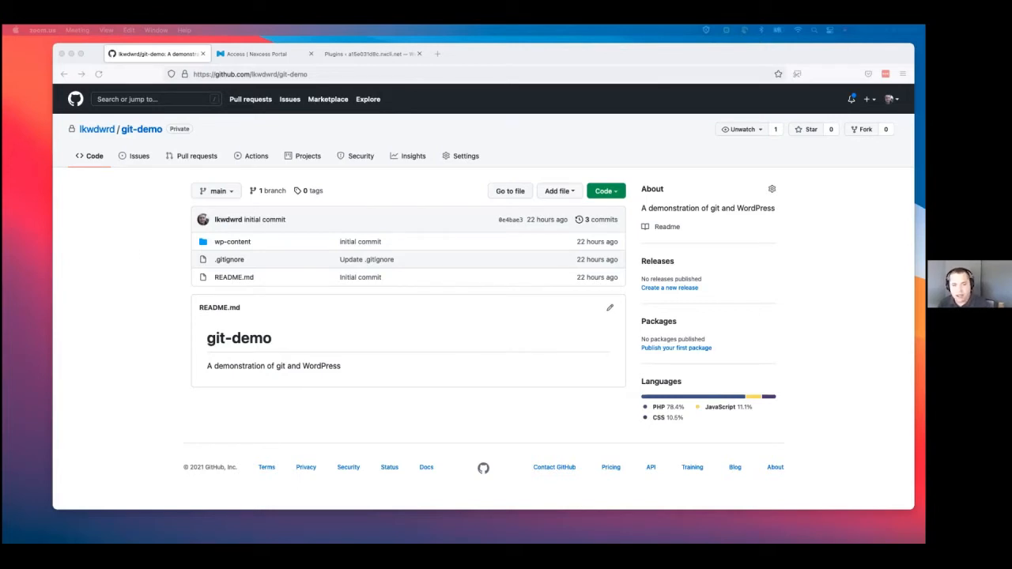
mouse_move(122, 210)
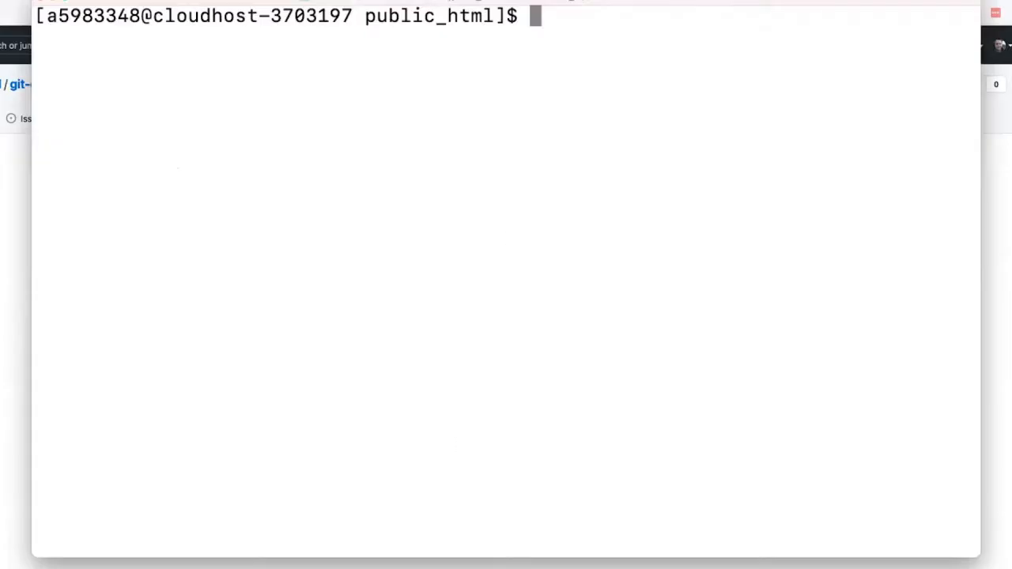
Install the classic-editor plugin with wp plugin install
text(w)
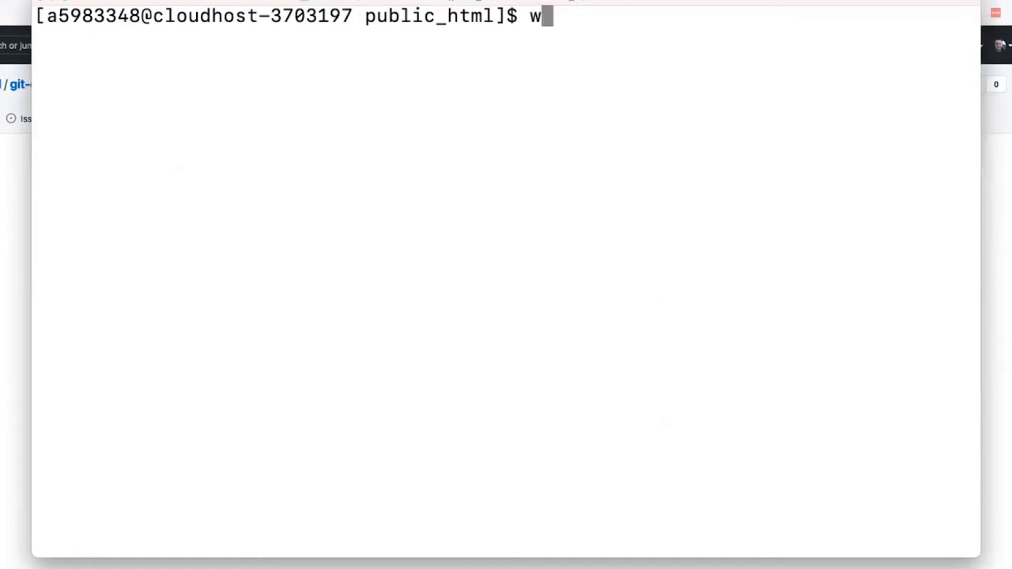
text(p)
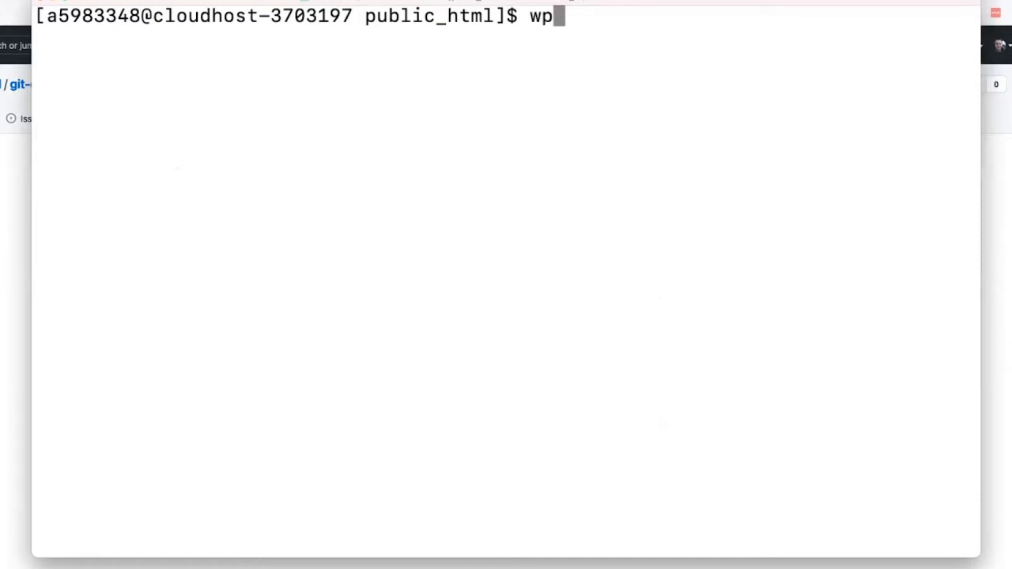
text(pl)
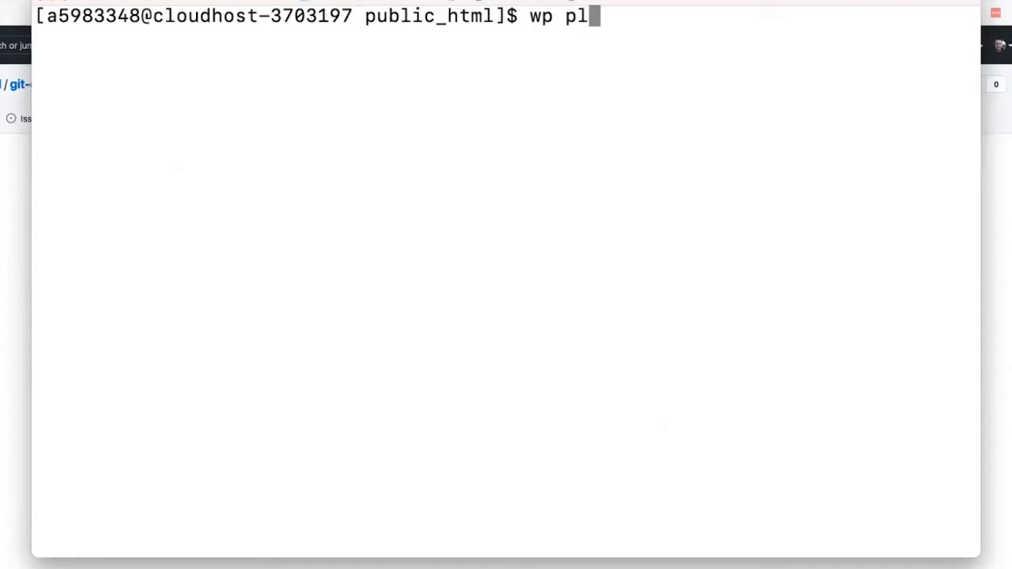
text(ugin insta)
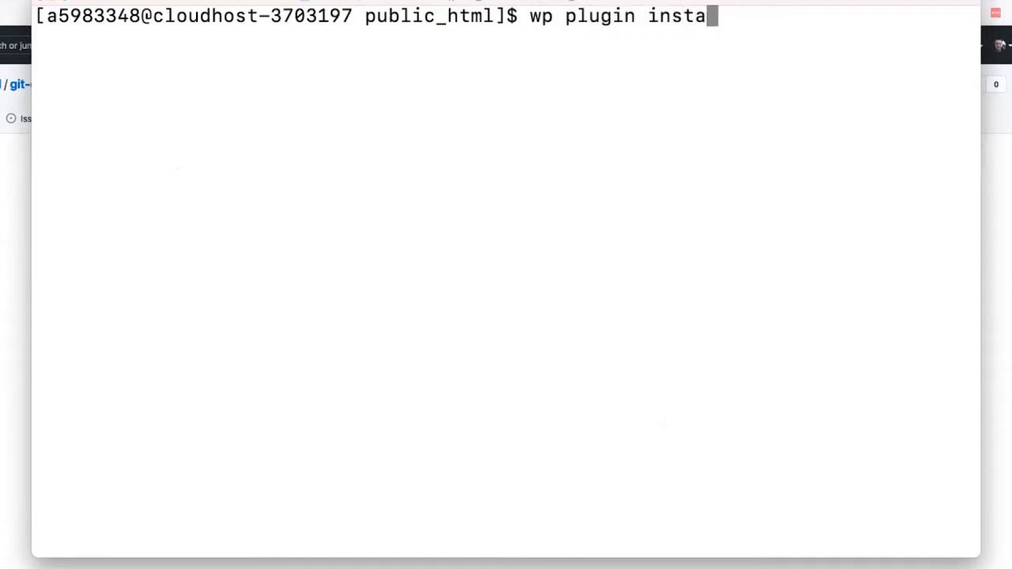
text(ll classid)
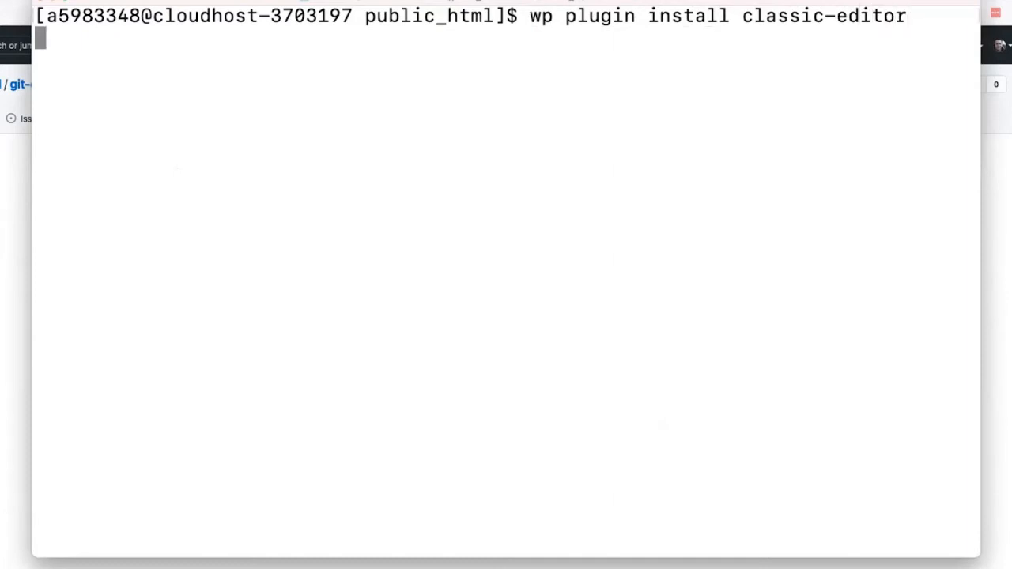
key(Return)
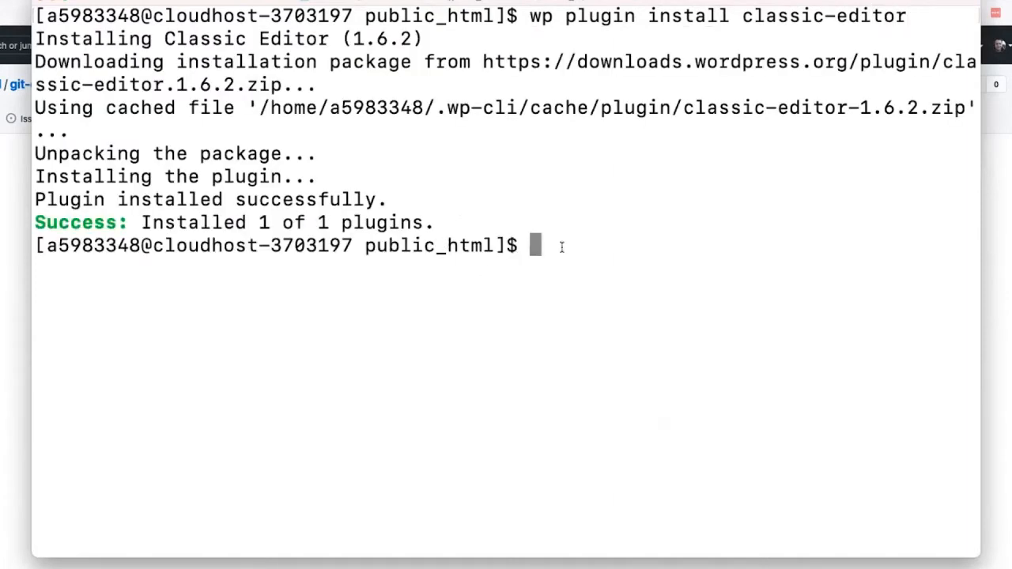
Install the duplicate-page plugin with wp plugin install
text(wp)
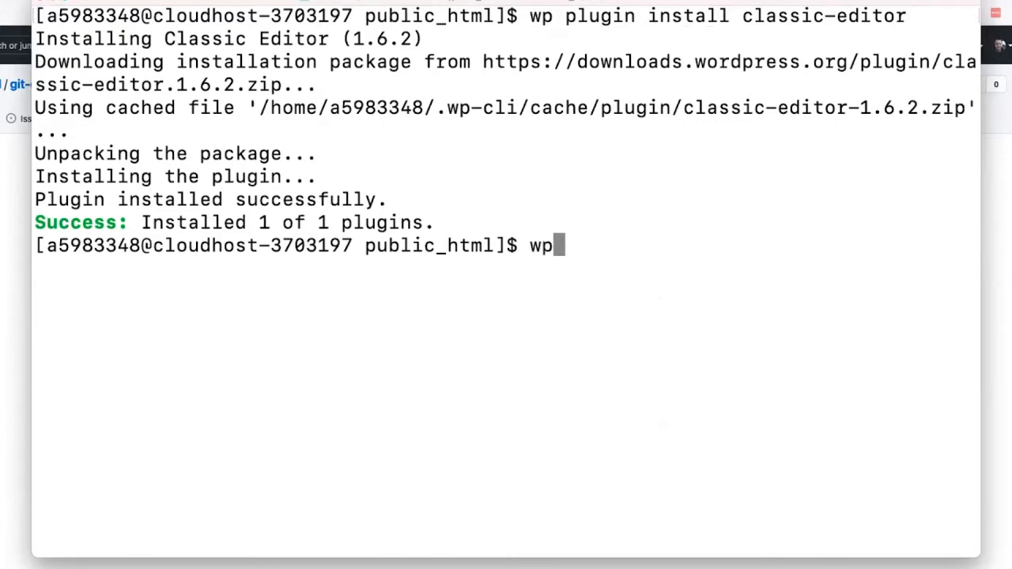
text(plugin i)
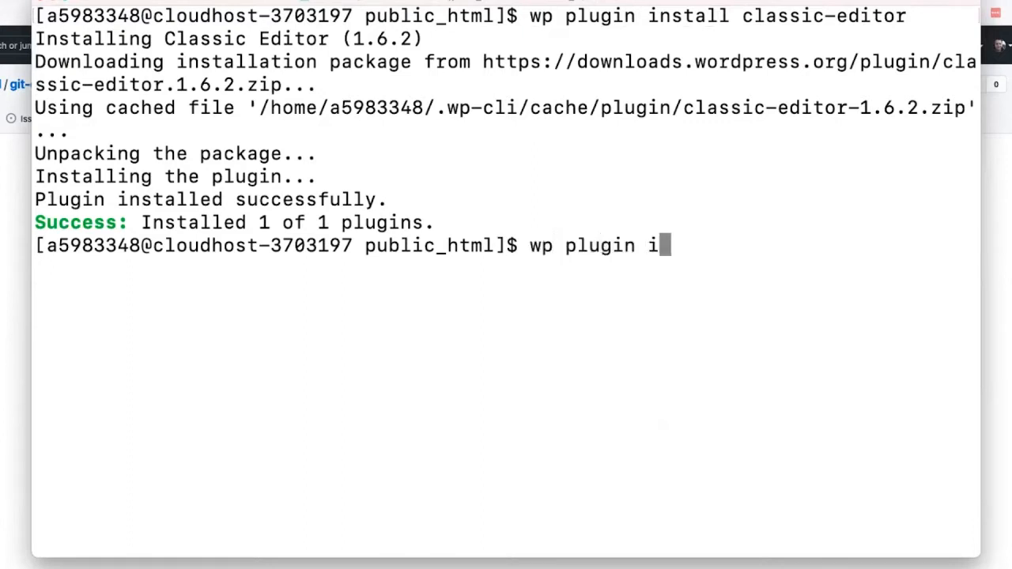
text(nstall d)
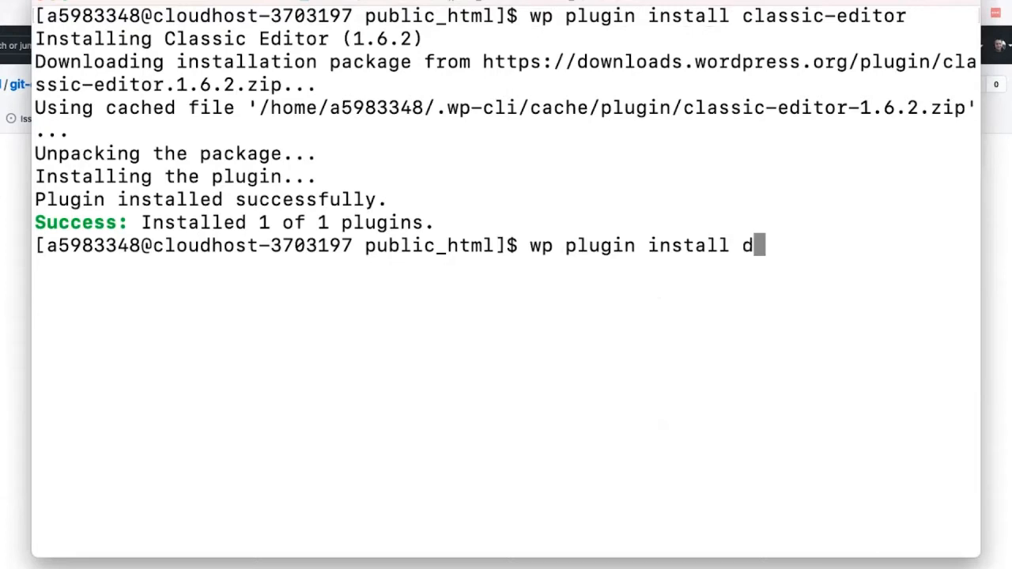
text(uplicate-page)
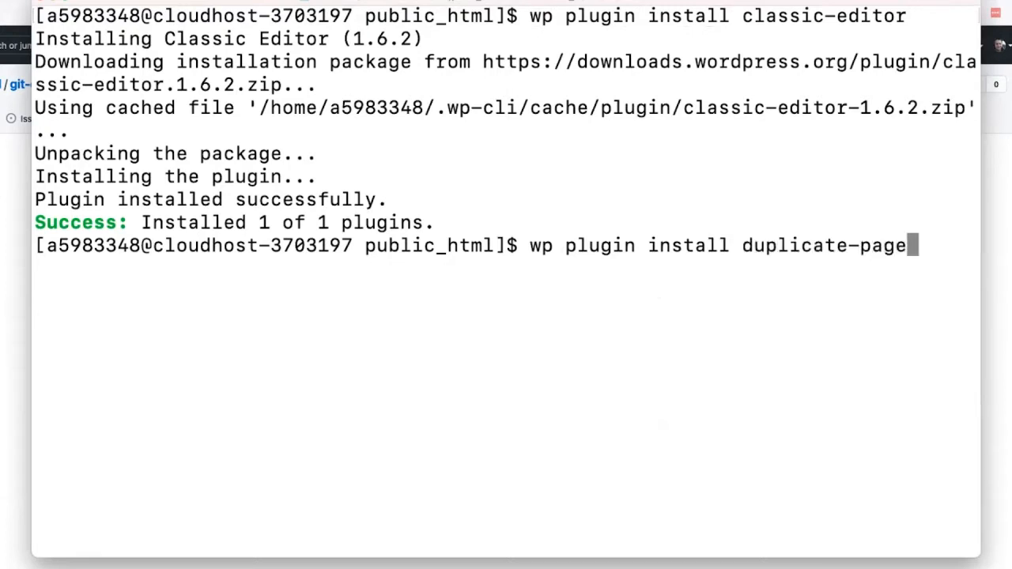
key(Return)
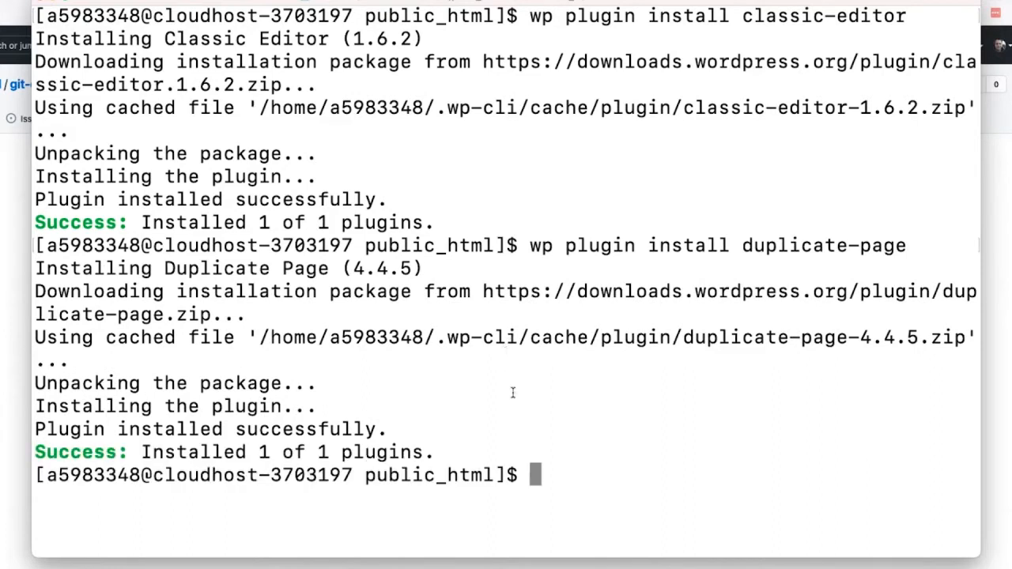
mouse_move(548, 455)
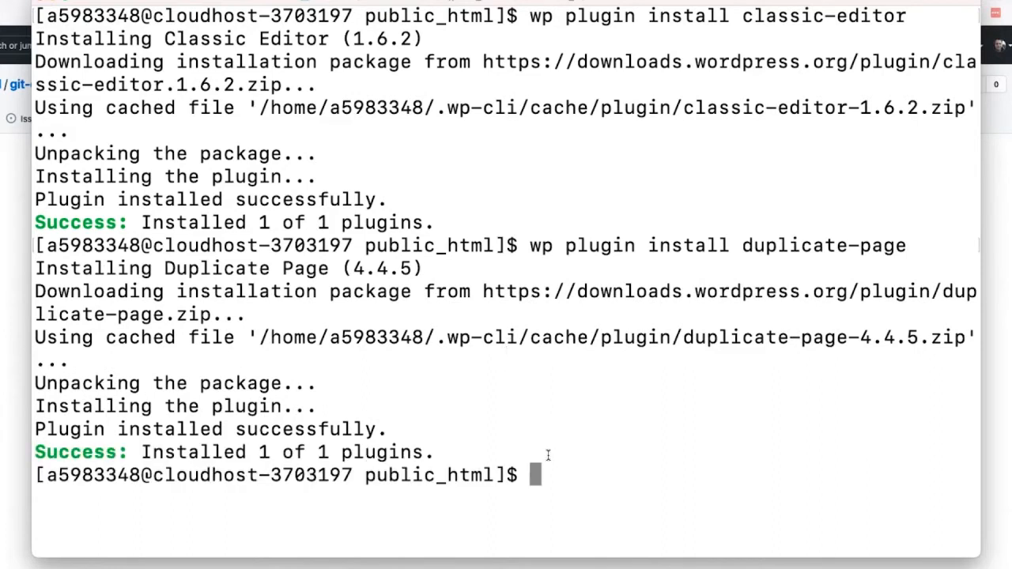
Run git status to list the untracked classic-editor and duplicate-page folders
text(git status)
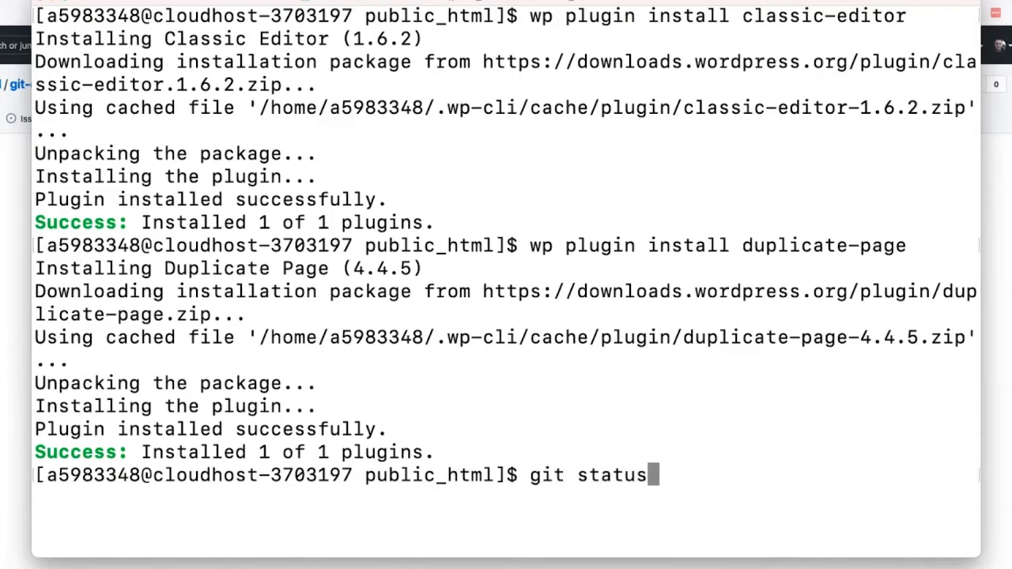
key(Return)
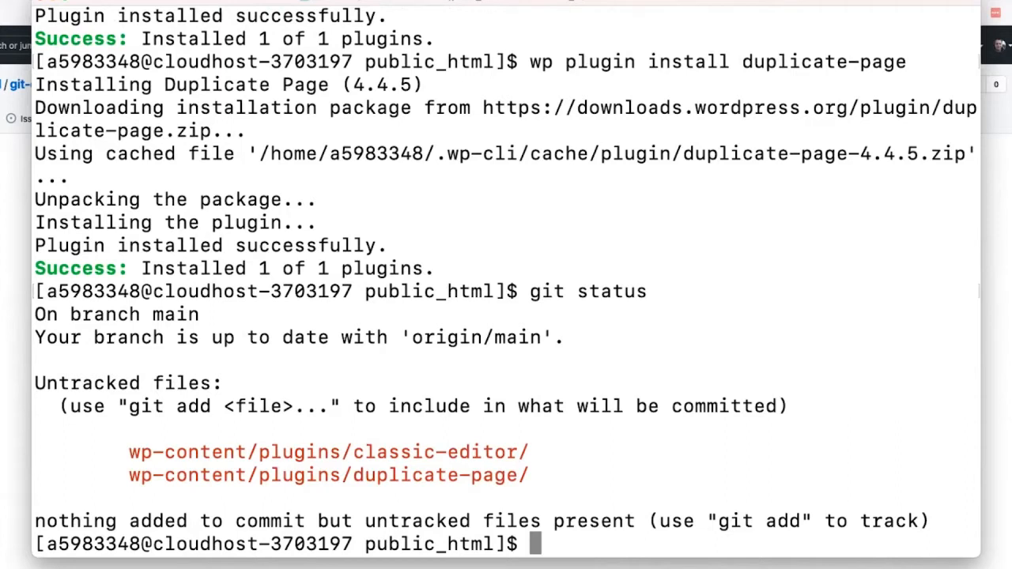
Stage and commit the plugins as 'add classic editor and duplicate page', then start git push
text(git)
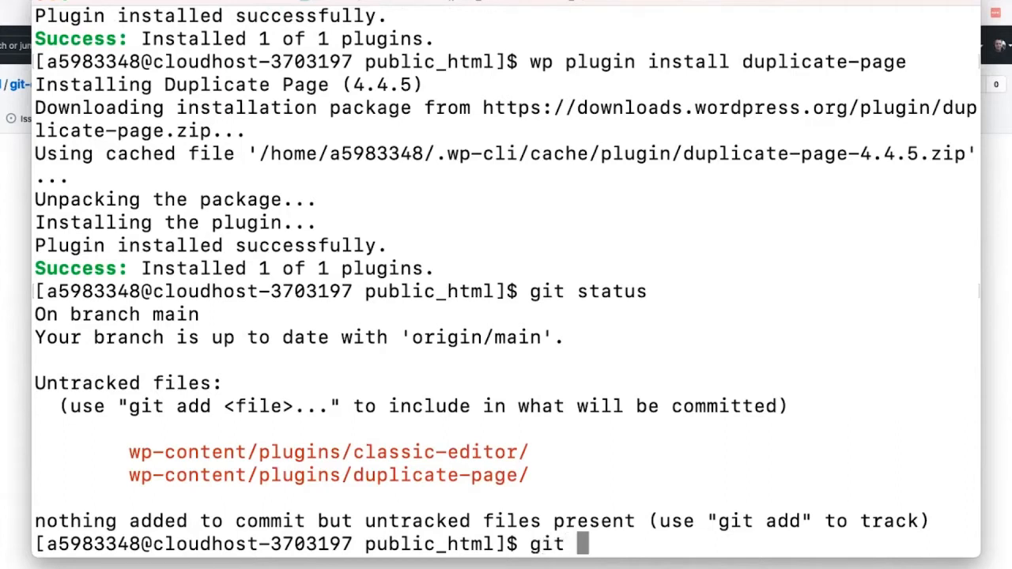
text(add .)
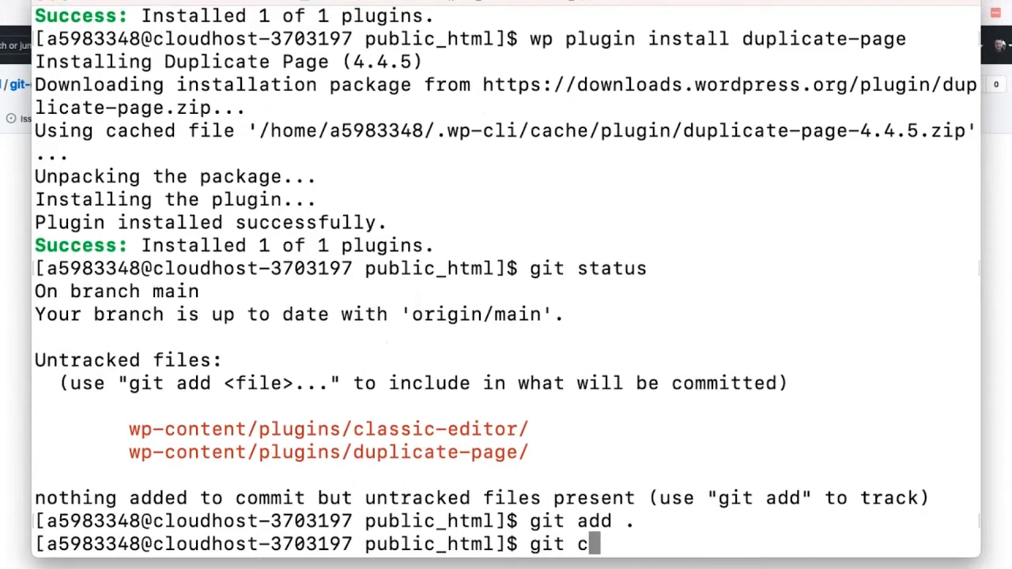
text(ommit -m ")
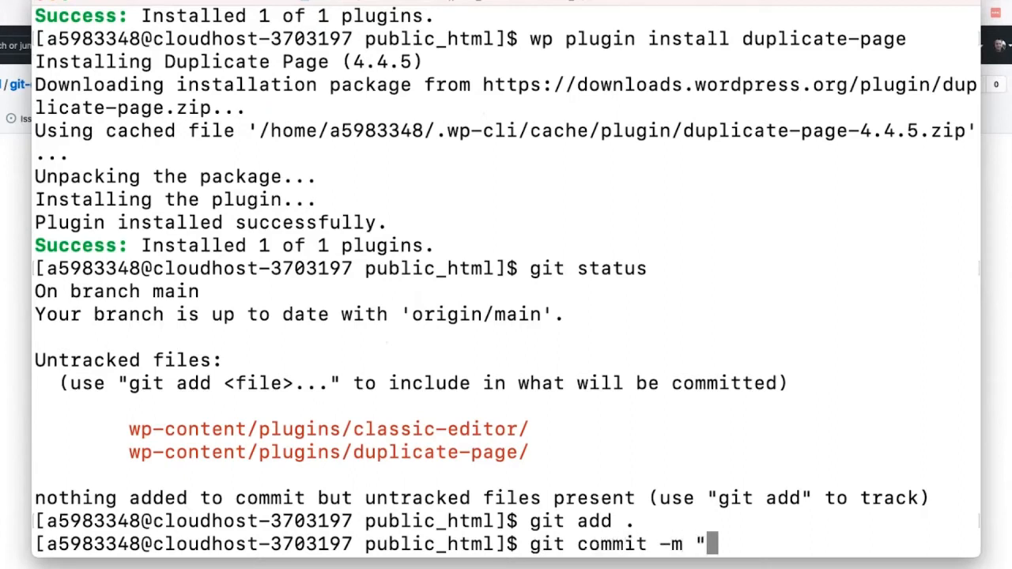
text(add classic e)
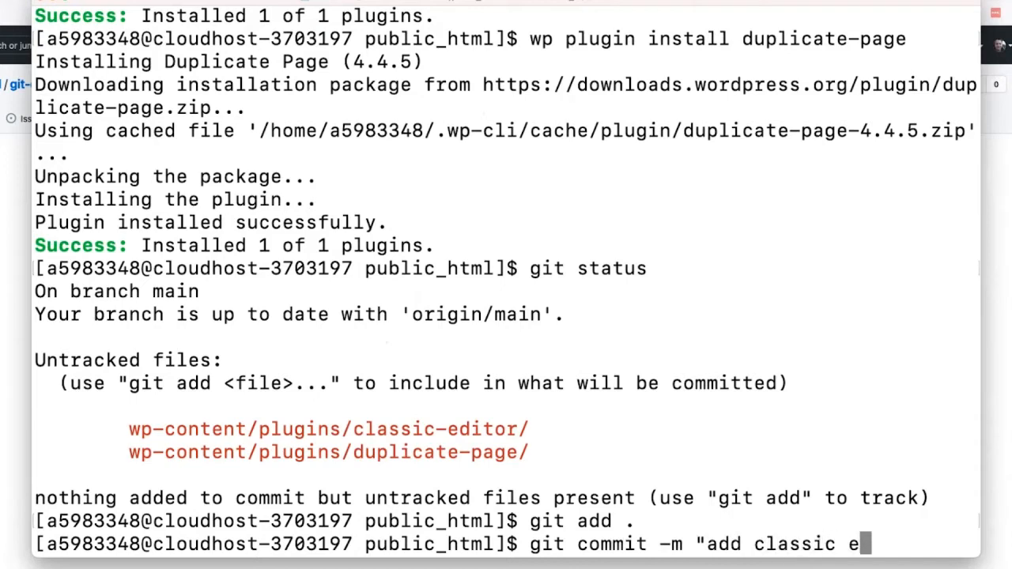
text(ditor and)
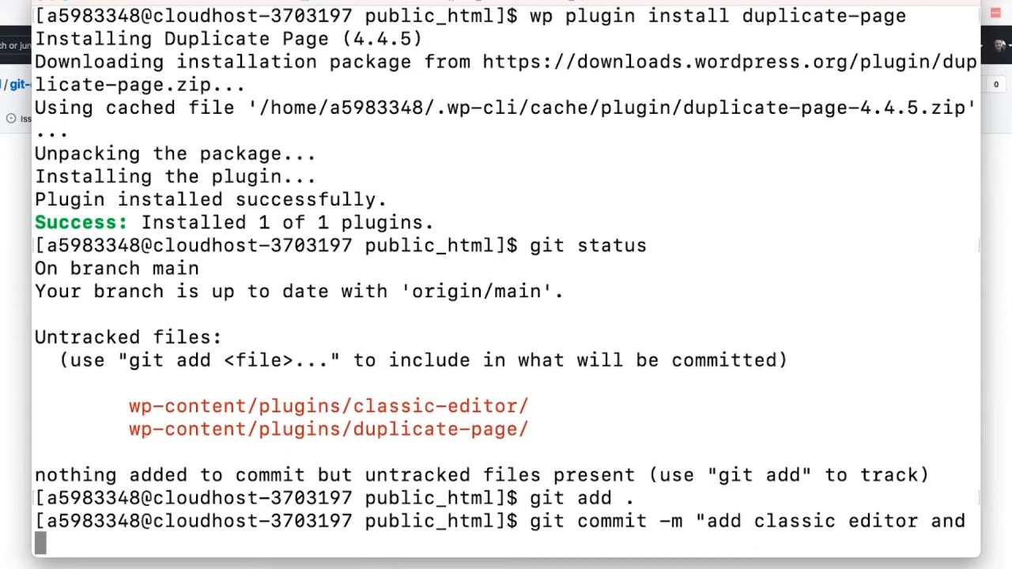
text(duplicate page)
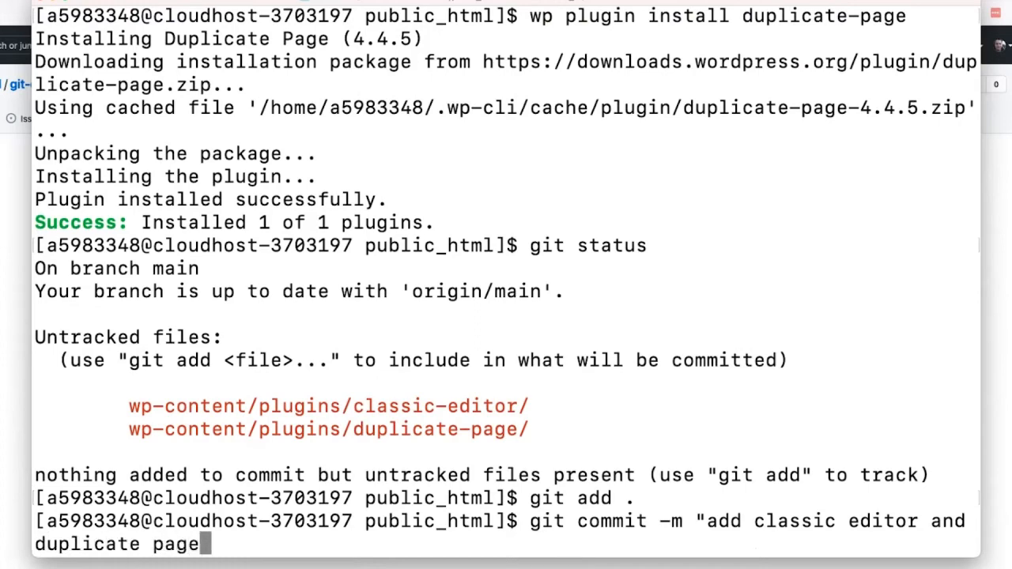
key(Return)
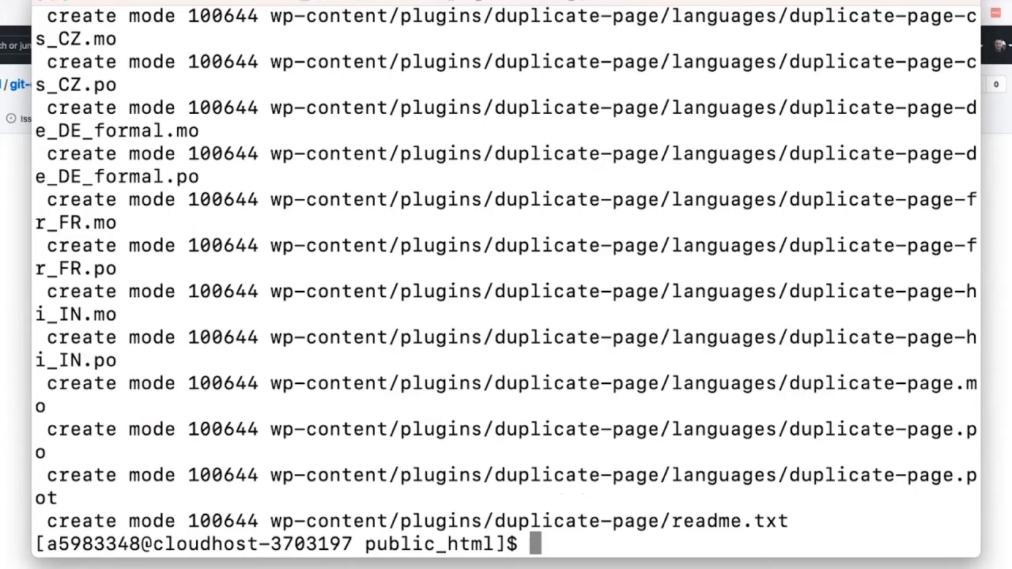
text(git push)
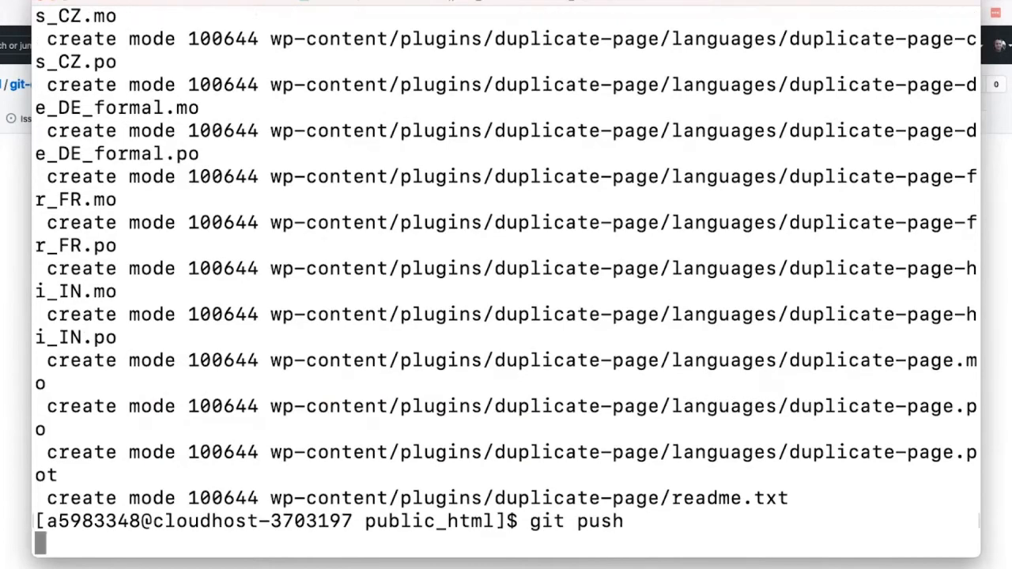
text(lkwdwrd)
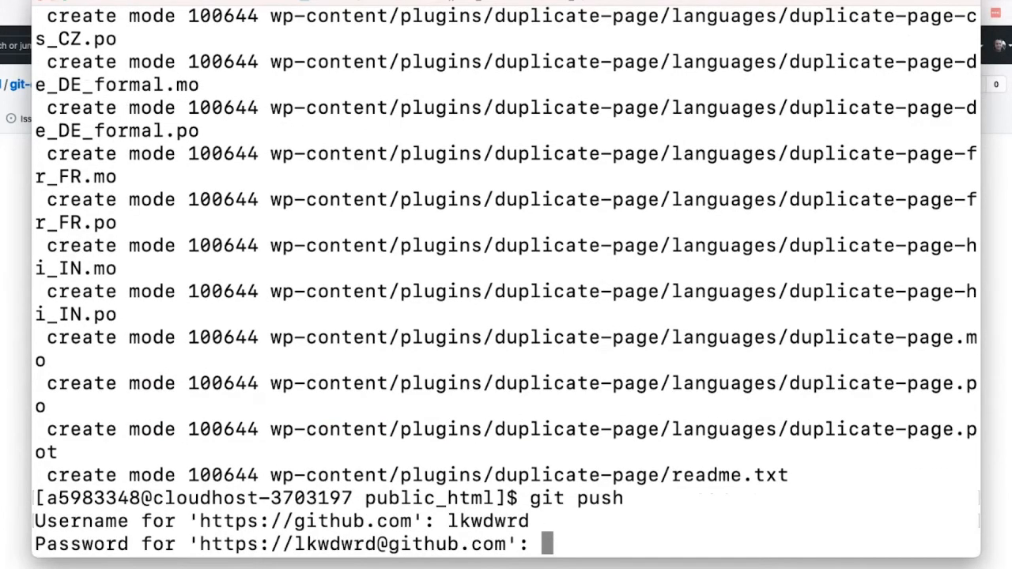
mouse_move(306, 304)
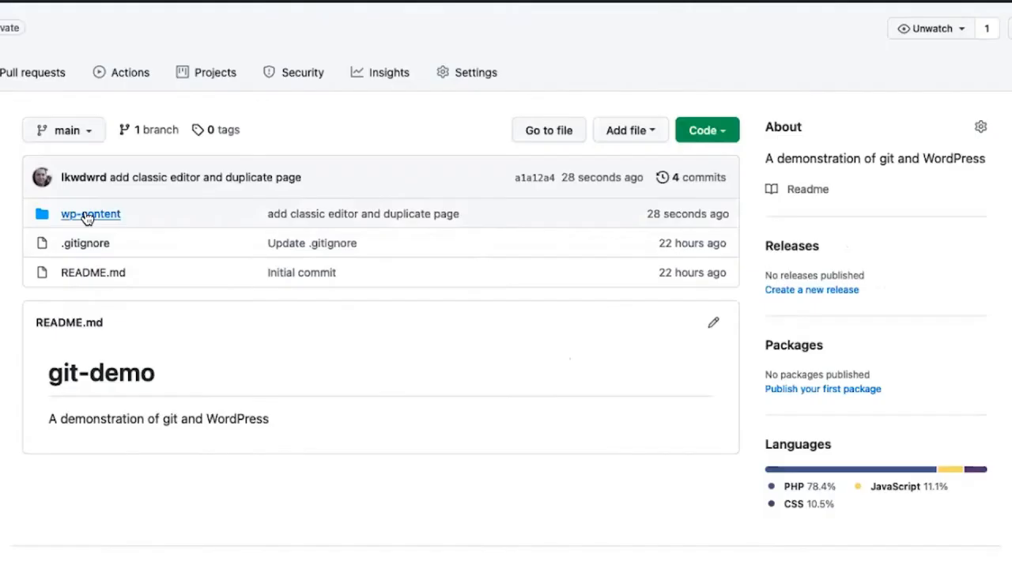
Browse into wp-content to find the new plugin folders on GitHub
click(90, 214)
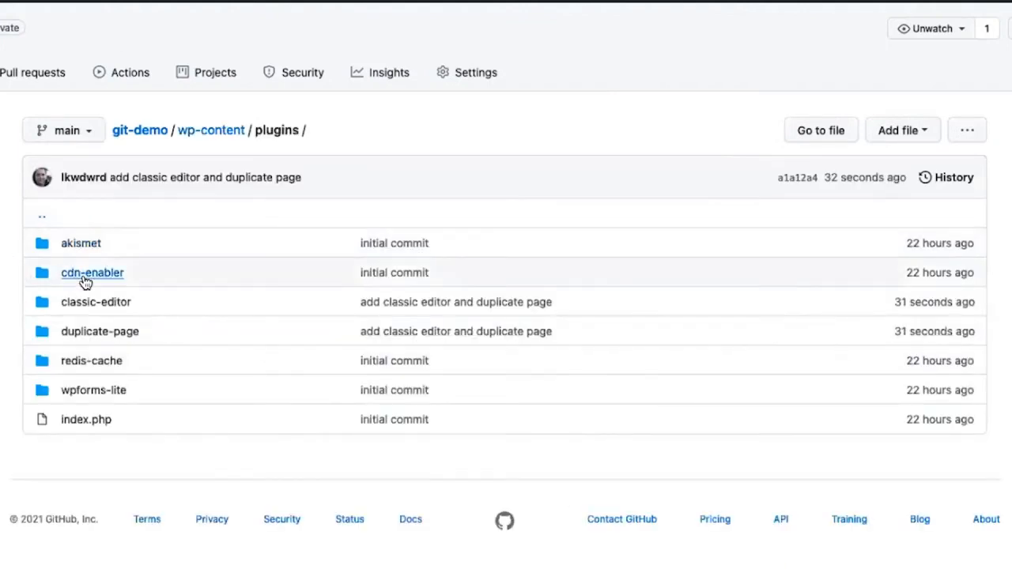
mouse_move(73, 306)
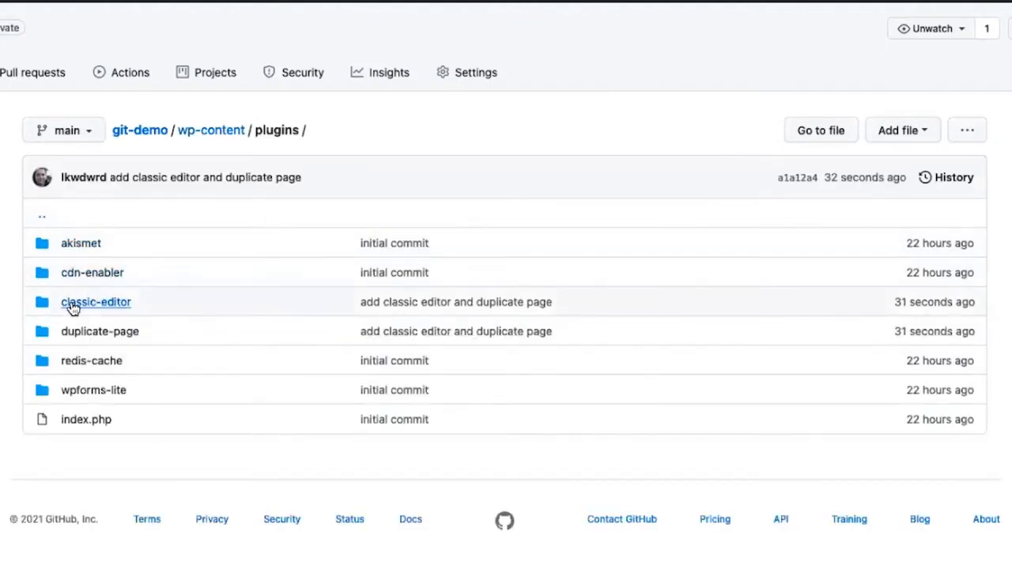
mouse_move(91, 336)
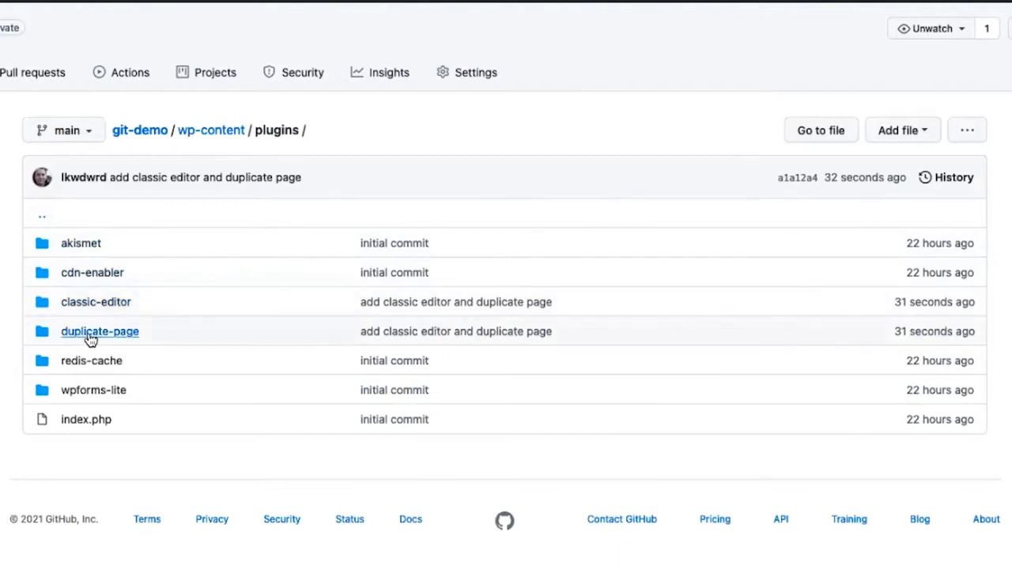
mouse_move(12, 346)
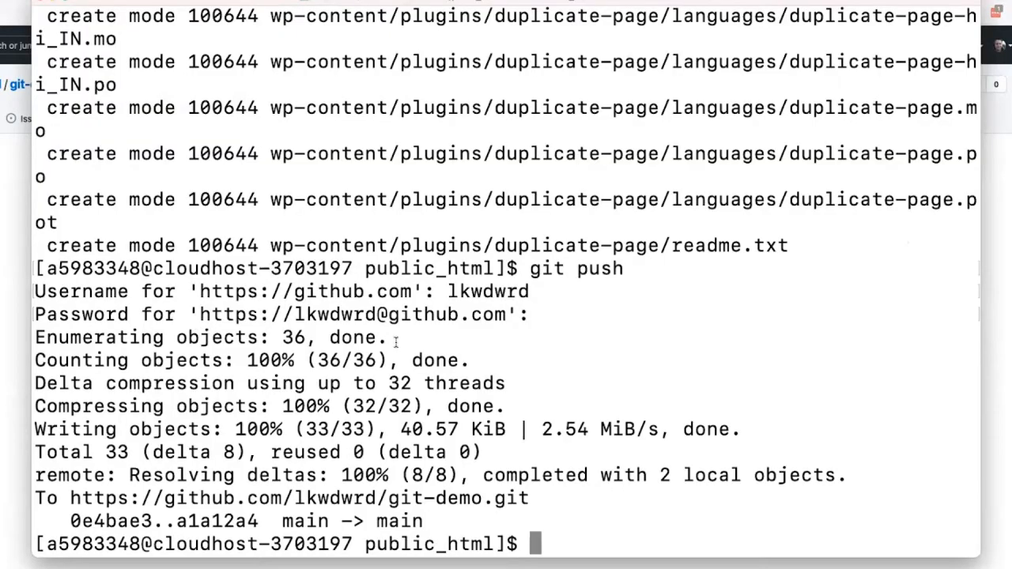
mouse_move(395, 341)
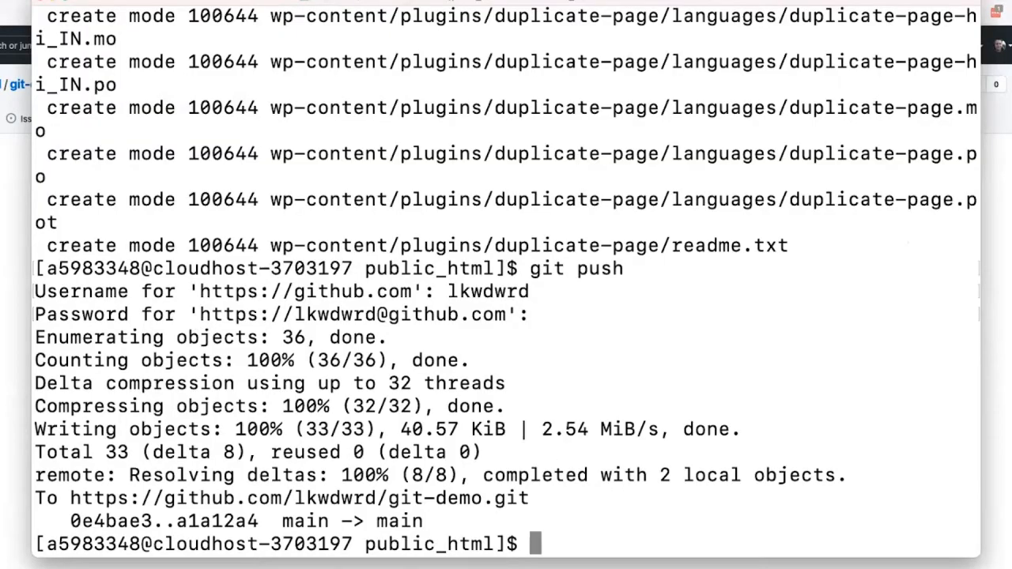
Uninstall and delete the duplicate-page plugin using wp plugin uninstall
text(wp plugin)
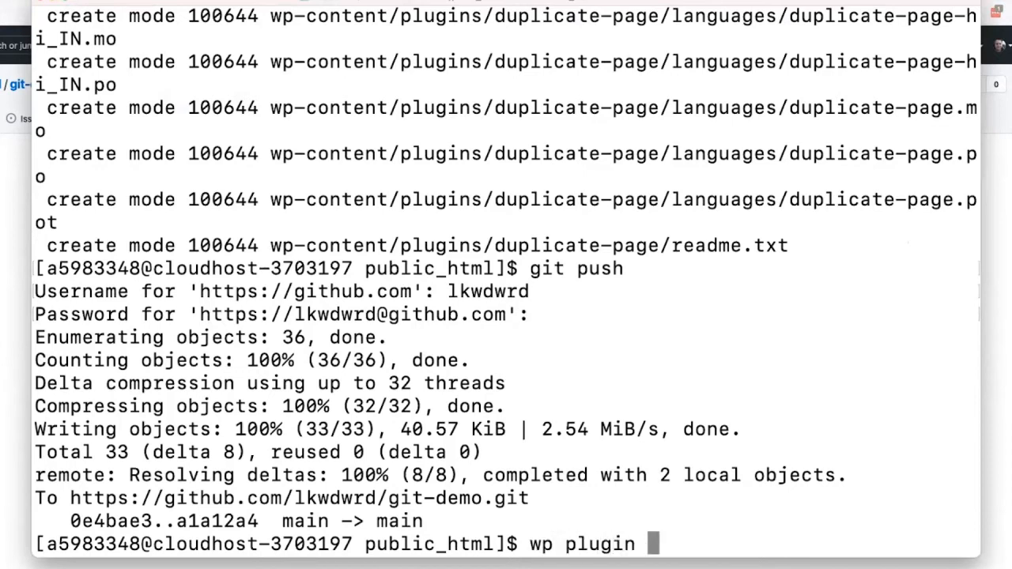
text(un)
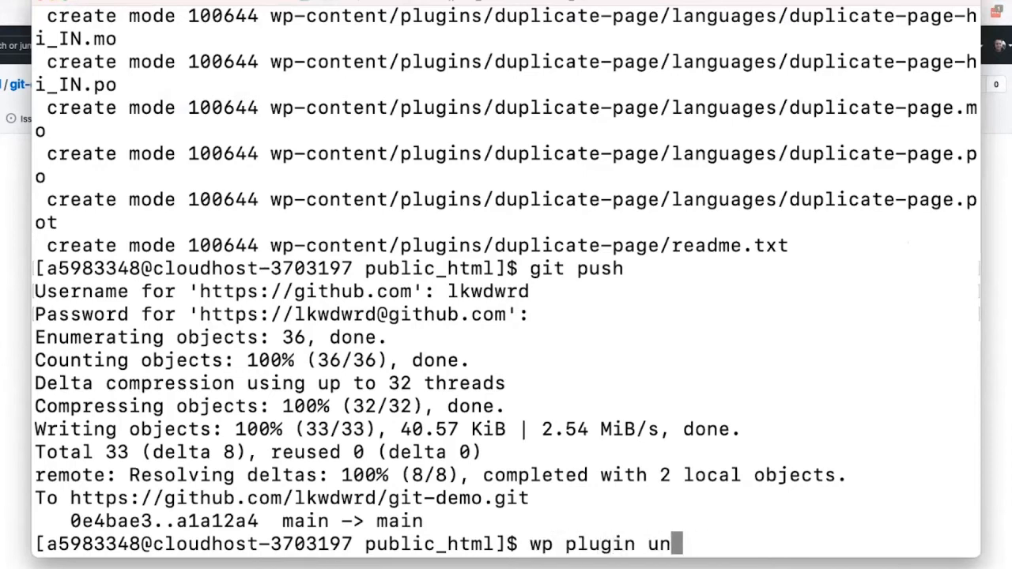
text(install)
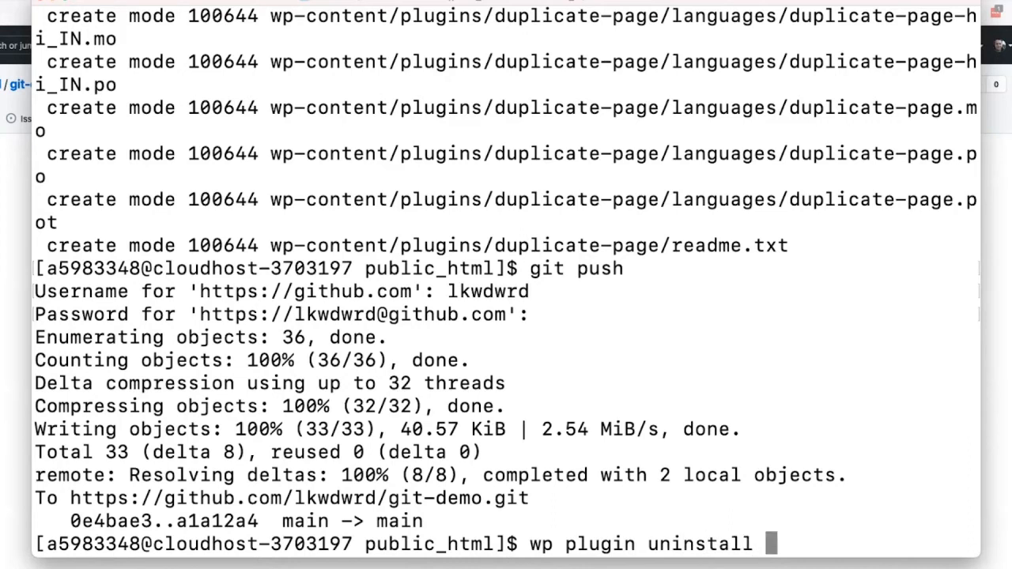
text(duplicate-page)
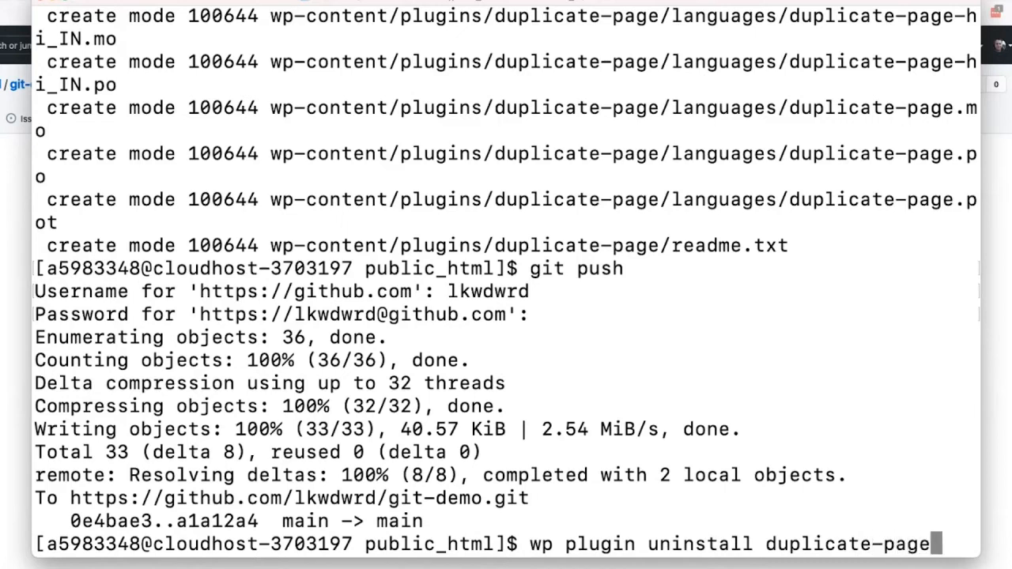
key(Return)
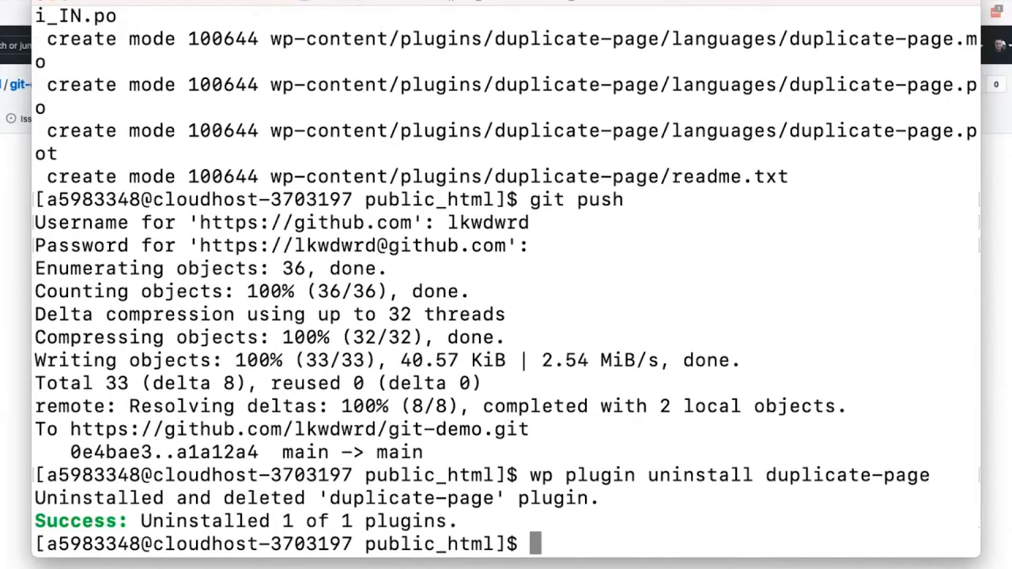
text(git st)
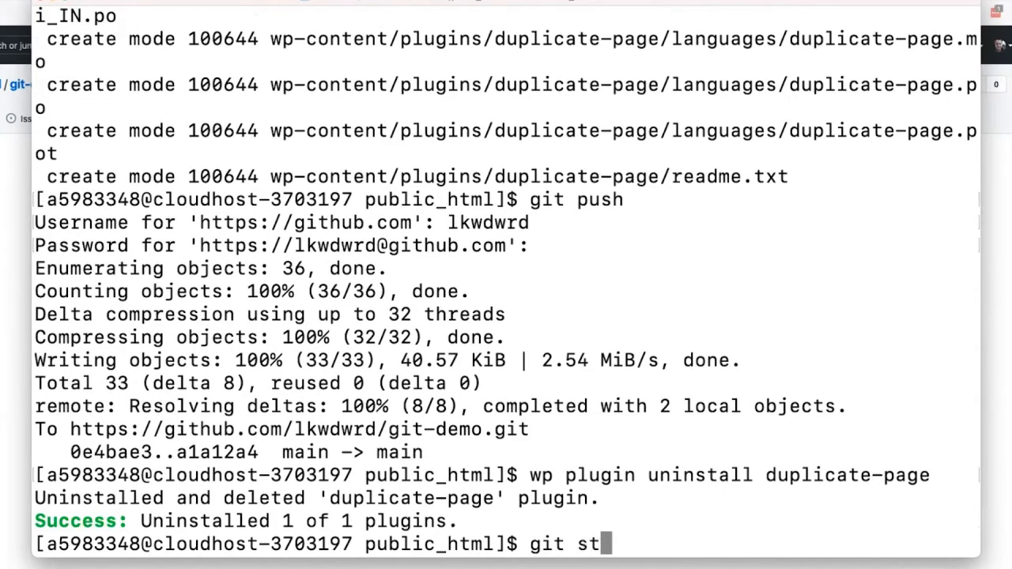
Run git status to review the deleted duplicate-page files
key(Return)
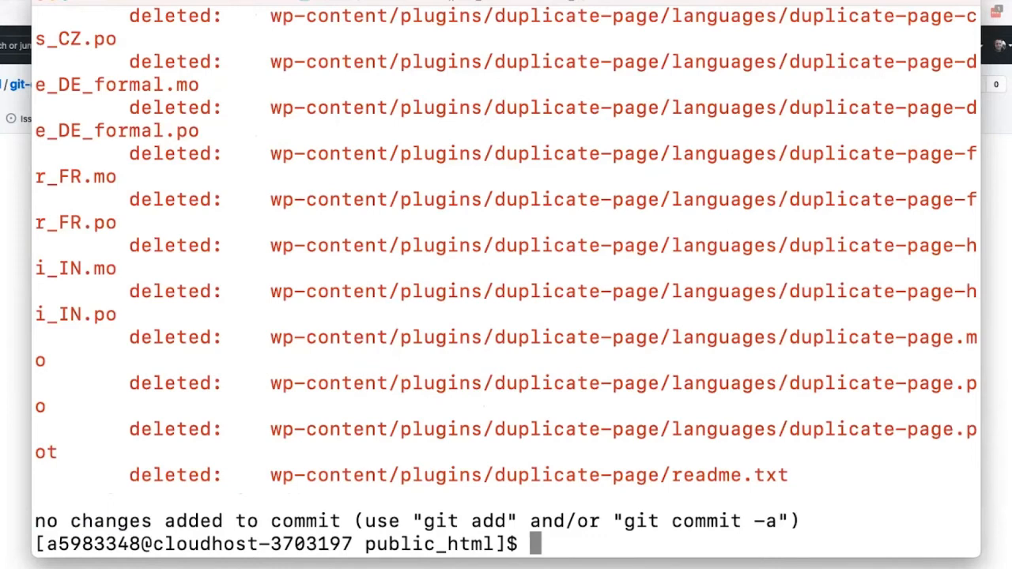
text(git add .)
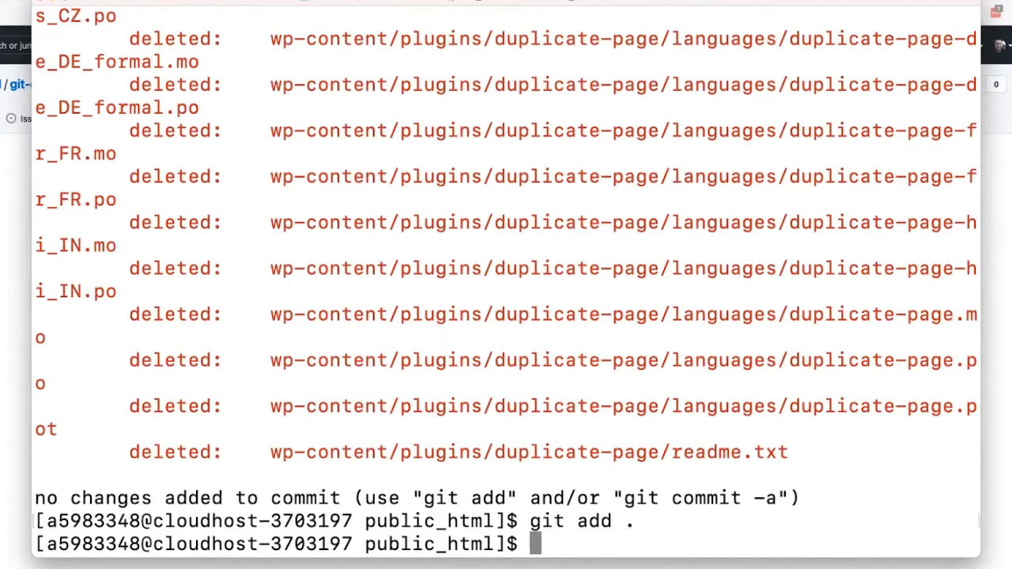
Commit the staged deletions as 'remove duplicate page plugin'
text(git comm)
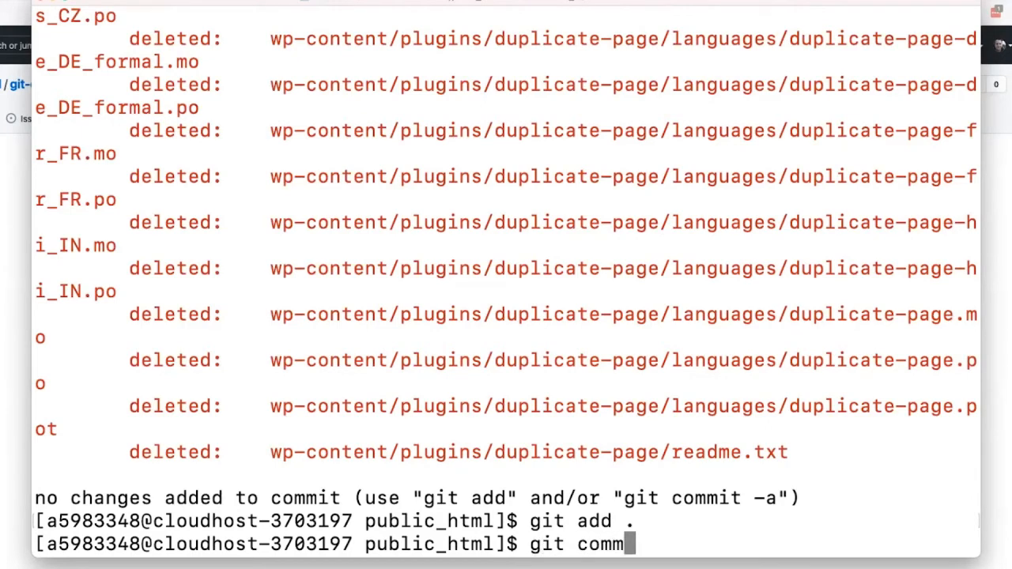
text(it -m ")
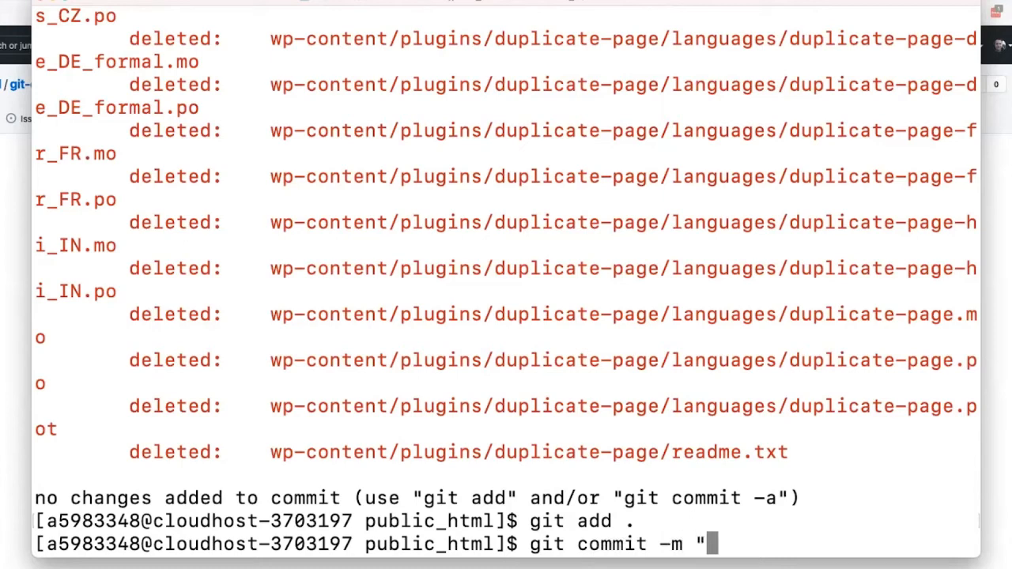
text(remove duplic)
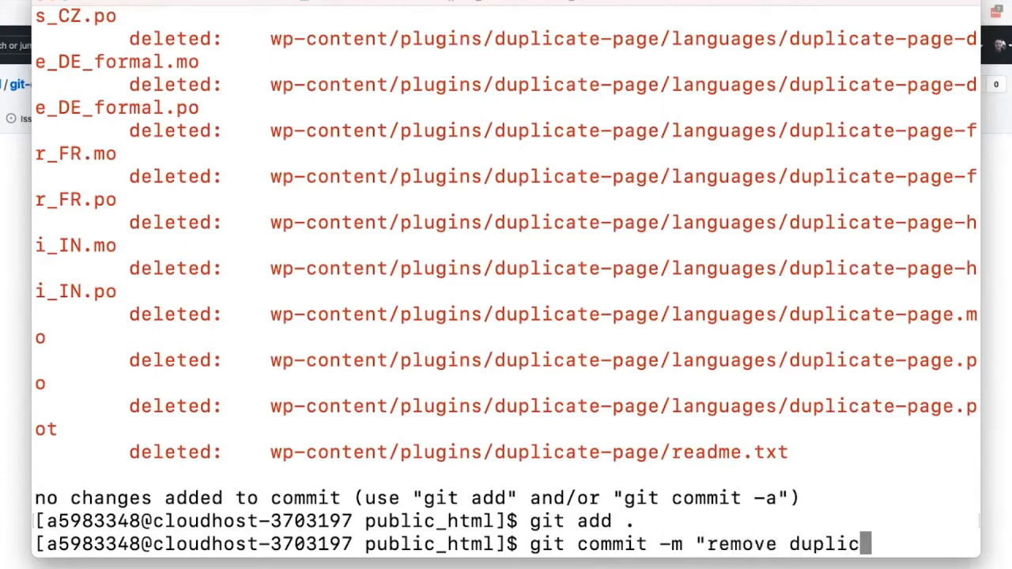
text(te page plugin)
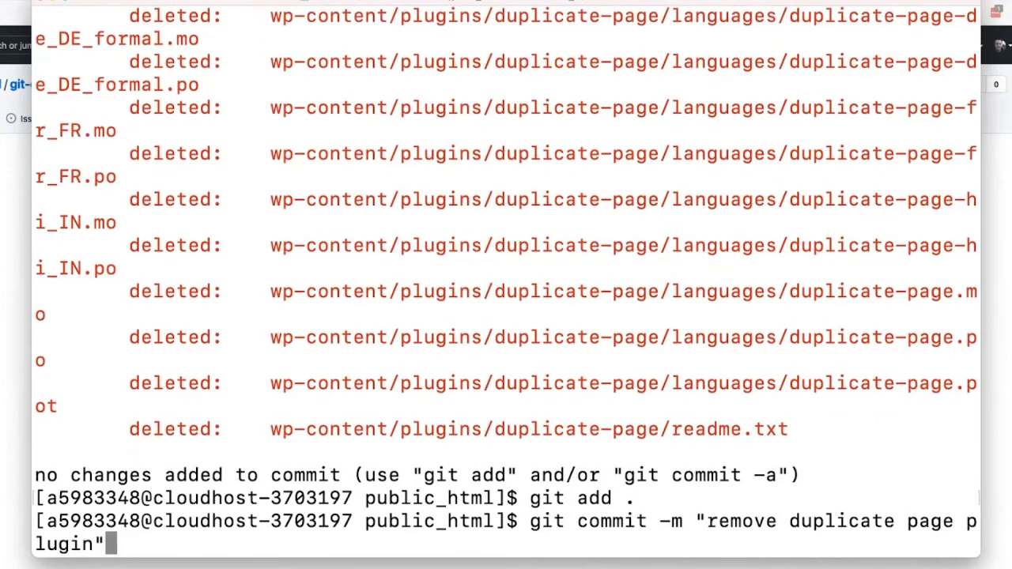
key(Return)
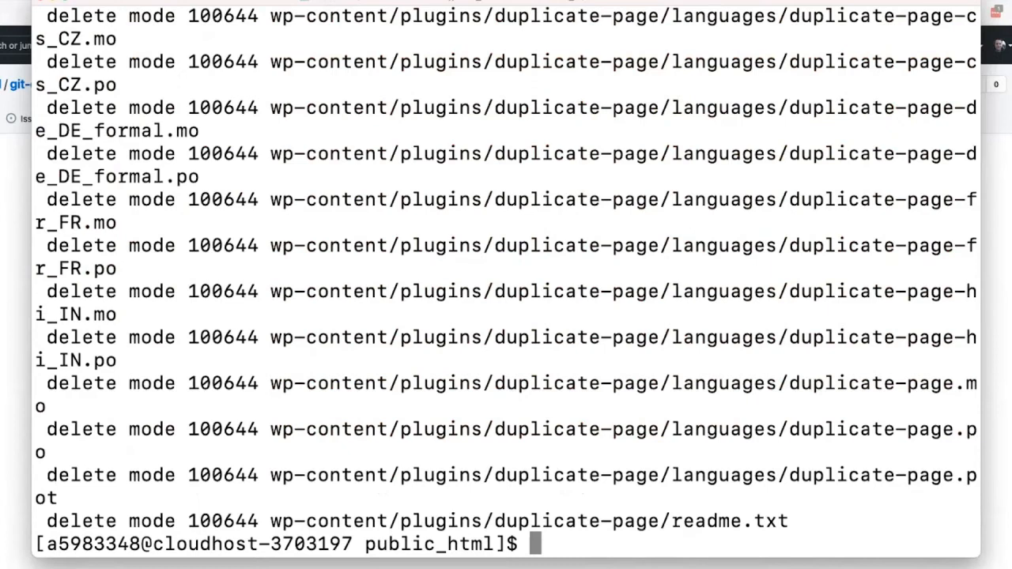
Push the removal commit to GitHub git-demo, supplying the credentials
text(git push)
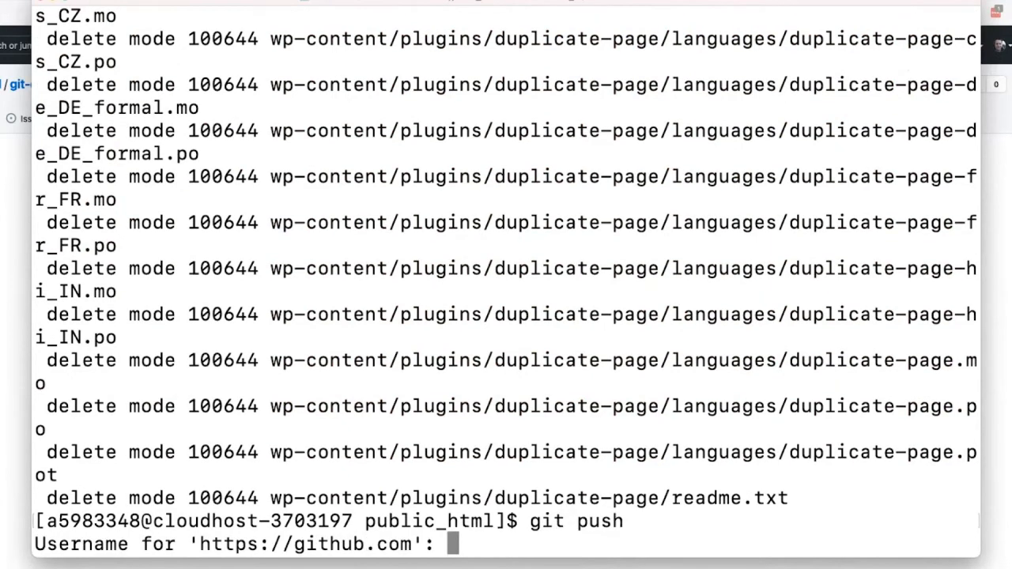
text(lkwdwrd)
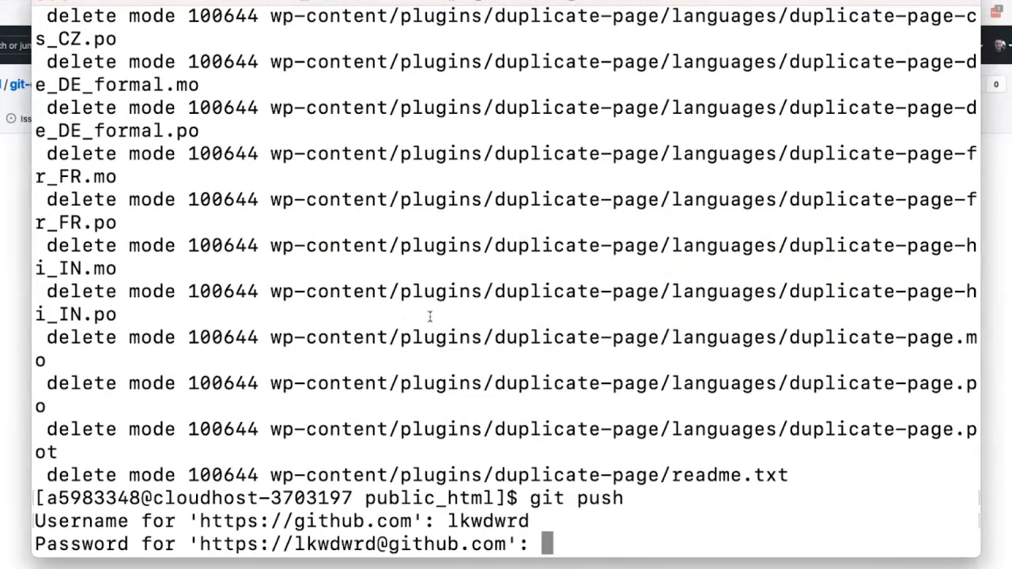
key(Return)
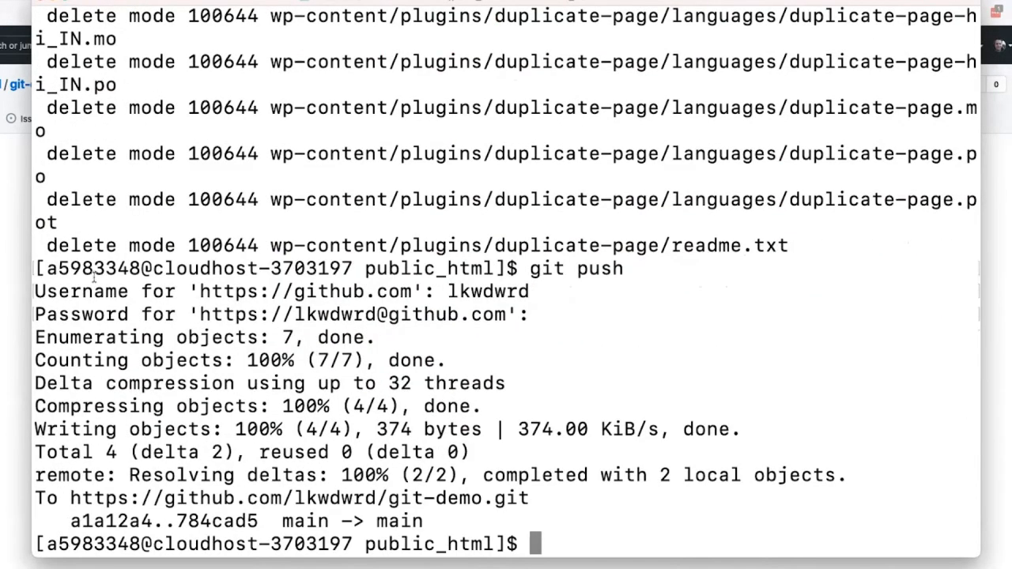